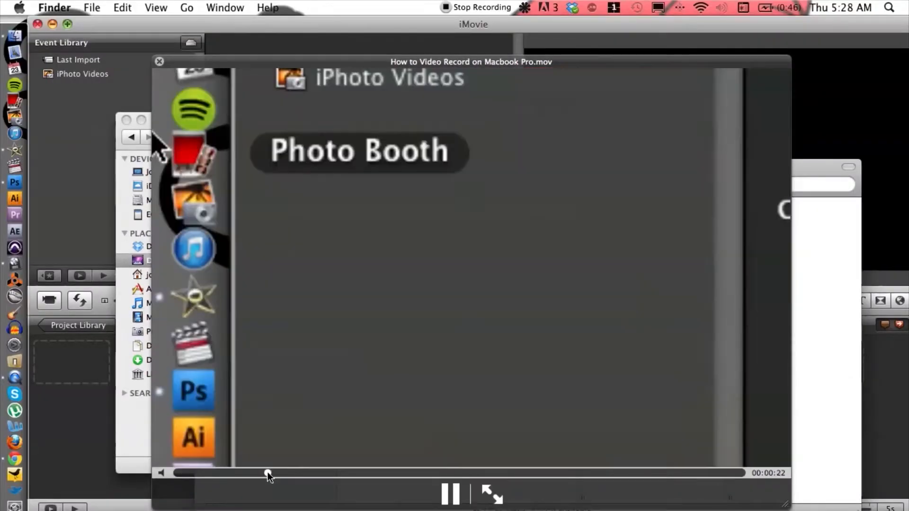
Skim the screen recording in QuickTime Player, then bring iMovie to the front.
left_click_drag(267, 474, 276, 474)
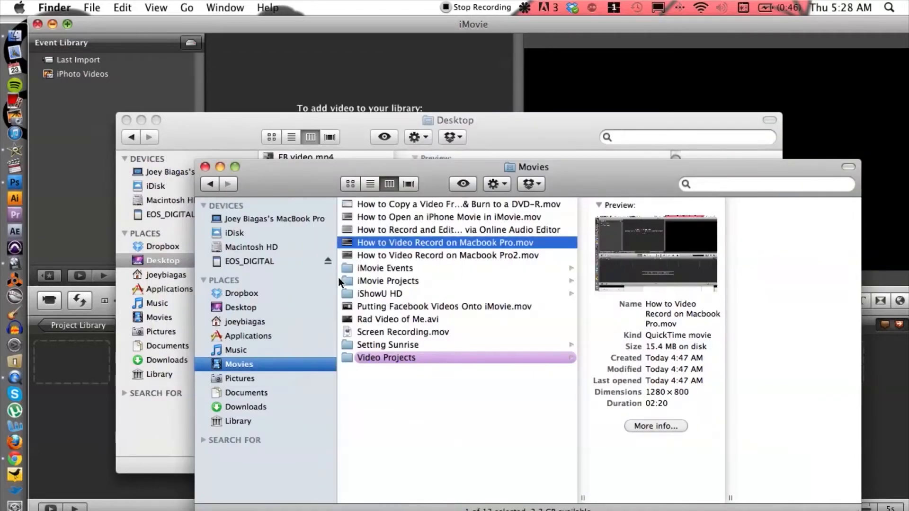
key("cmd+tab")
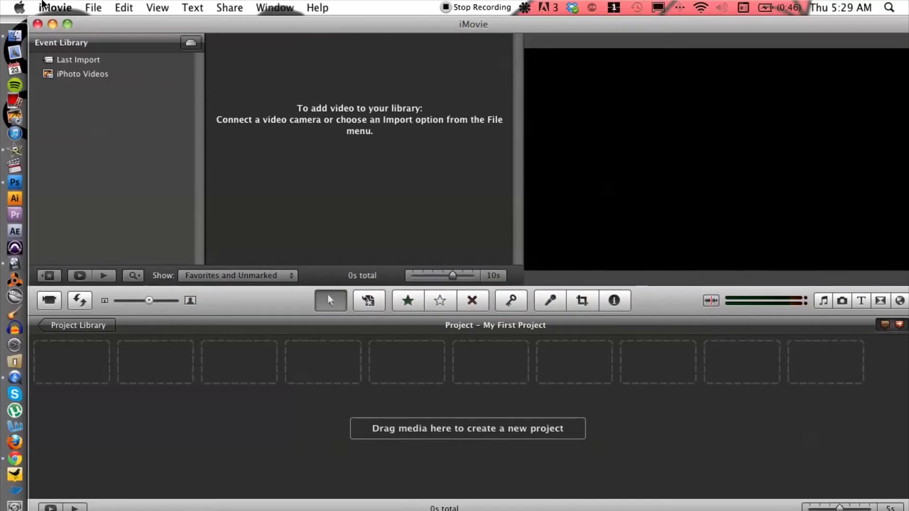
Import How to Video Record on Macbook Pro.mov from the Movies folder, keeping Create new Event.
left_click(92, 8)
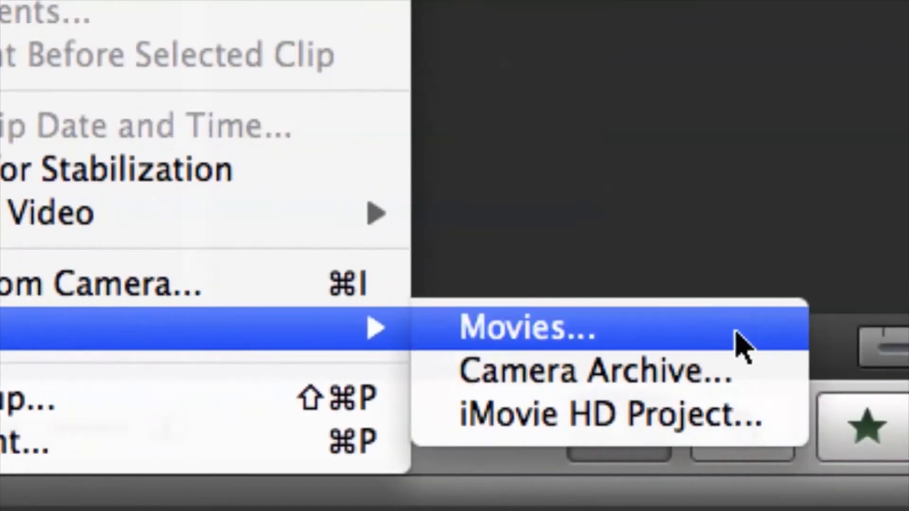
left_click(529, 330)
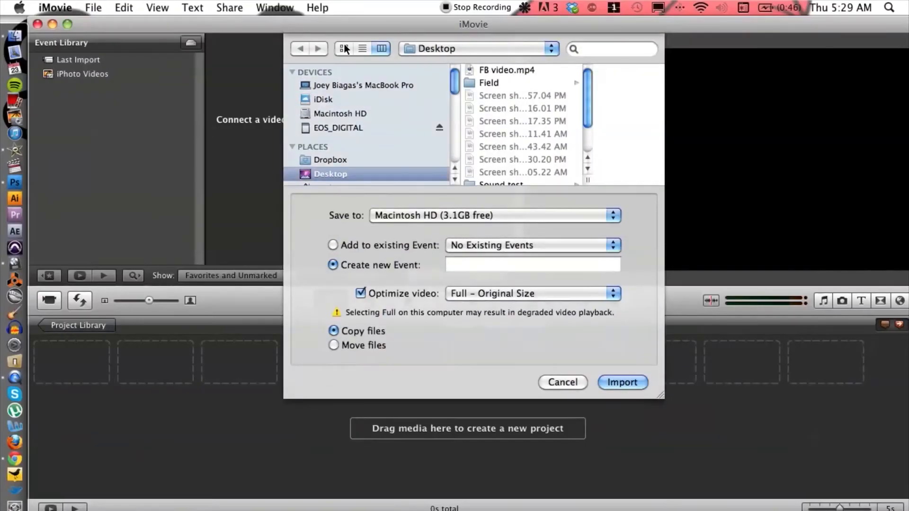
scroll("down", 3)
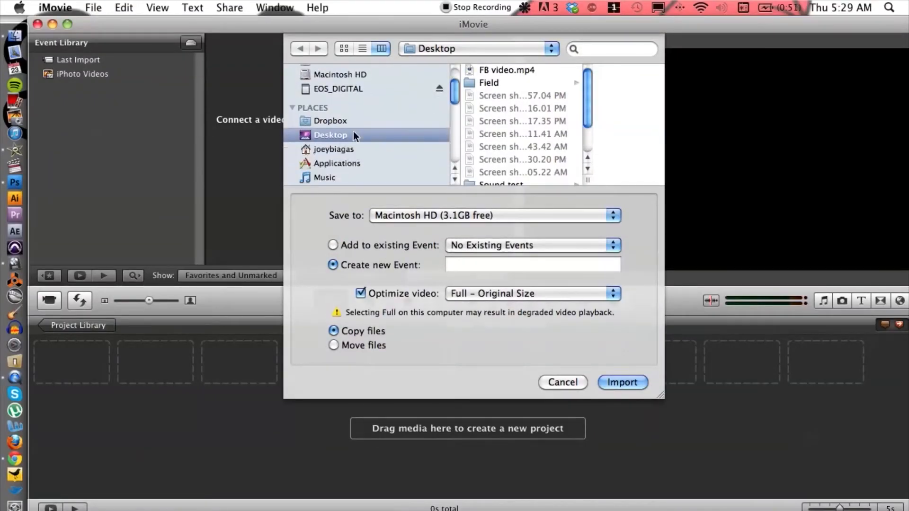
scroll("down", 3)
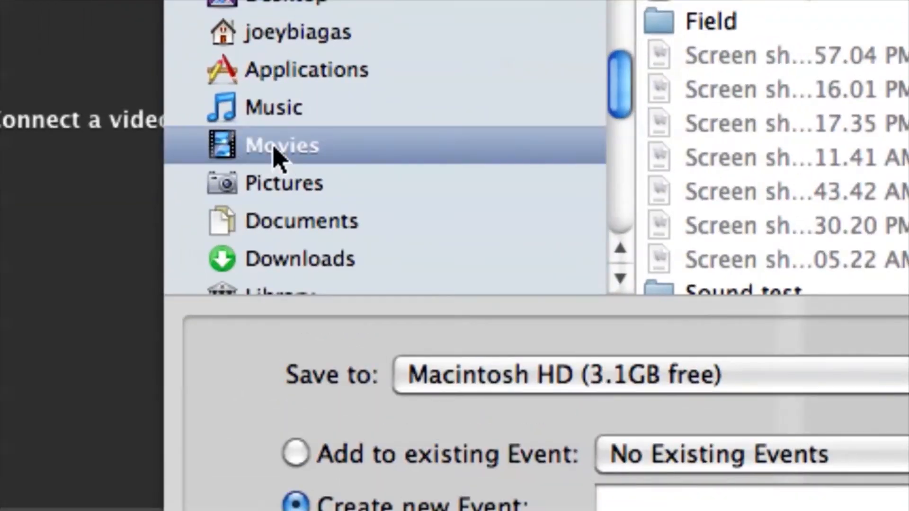
left_click(282, 145)
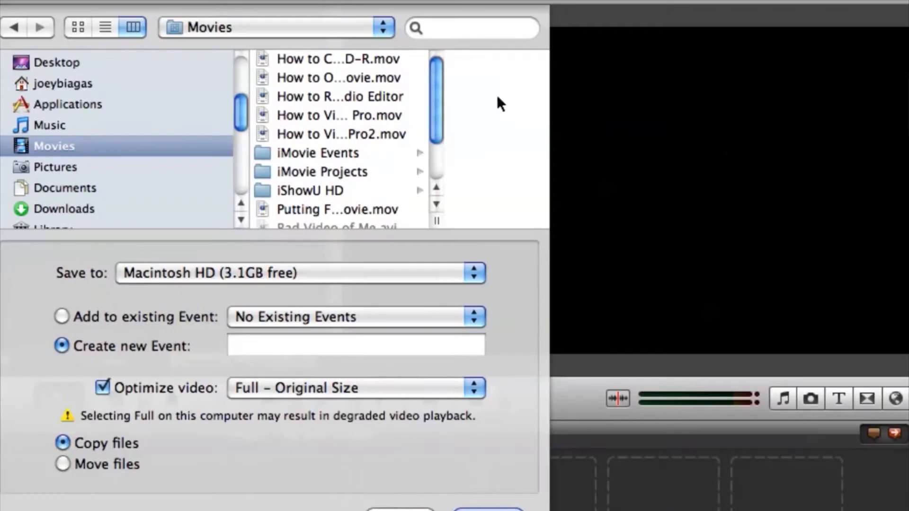
mouse_move(503, 222)
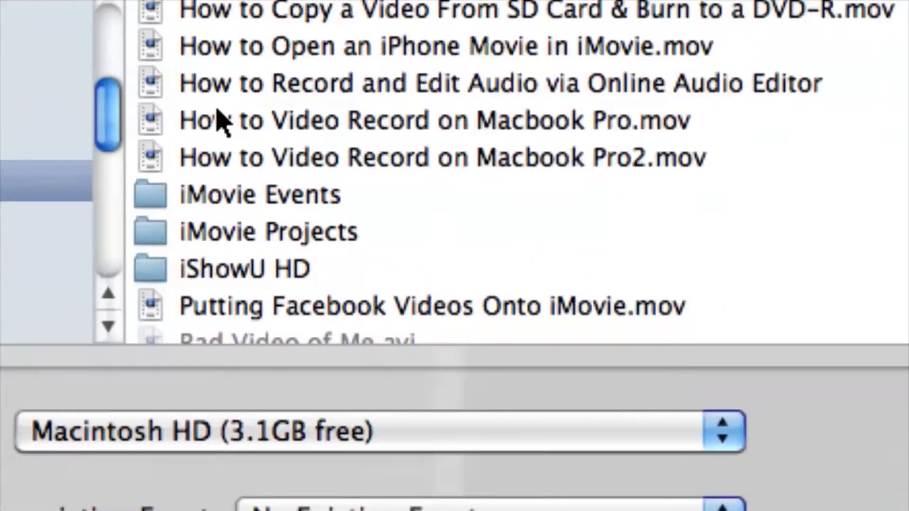
left_click(345, 121)
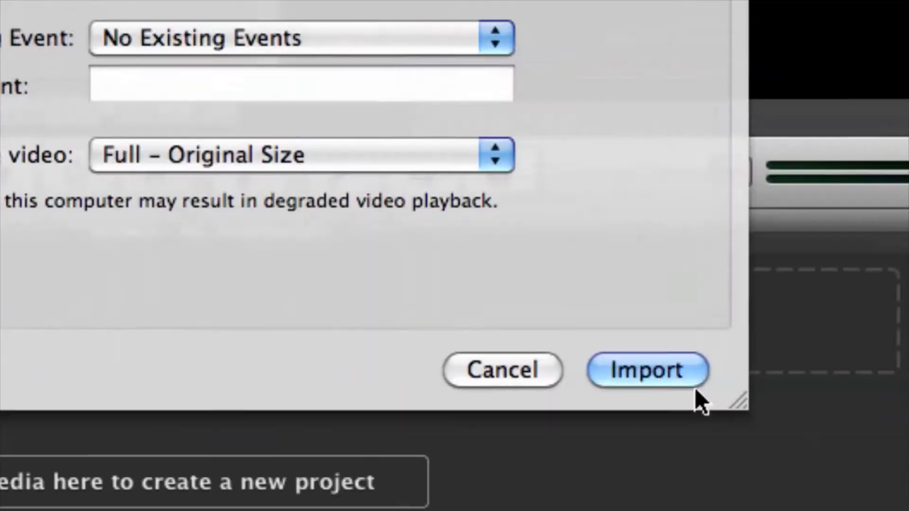
left_click(647, 371)
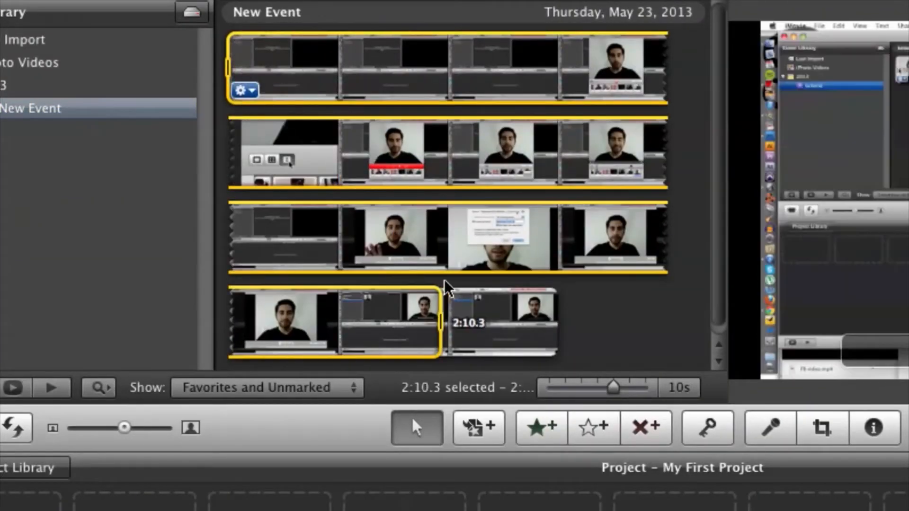
Select the full event filmstrip clip and drop it into My First Project.
left_click_drag(443, 322, 563, 322)
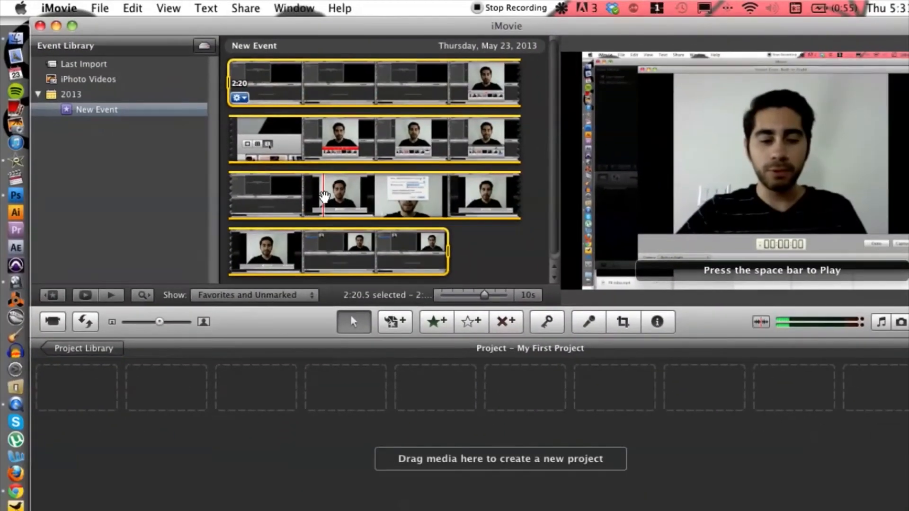
left_click_drag(325, 194, 112, 407)
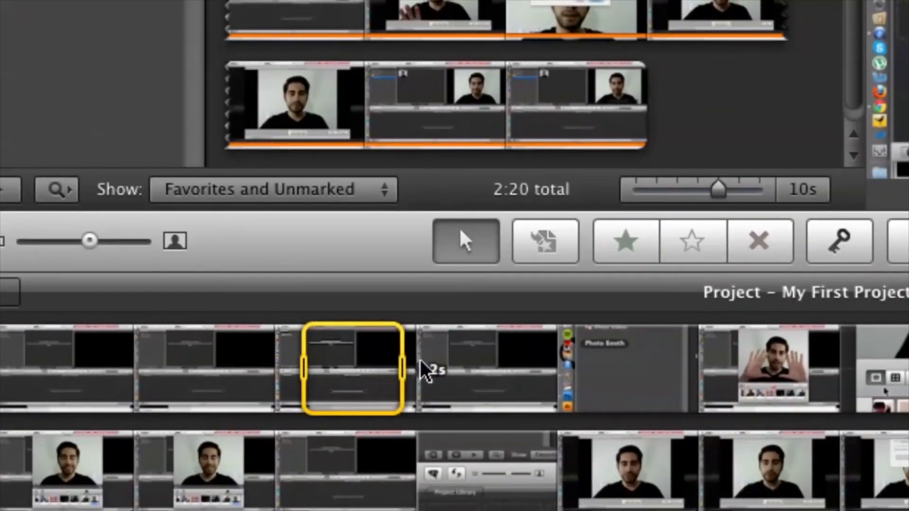
Drag a range selection across the project filmstrip spanning 15.4 seconds.
left_click_drag(400, 369, 490, 368)
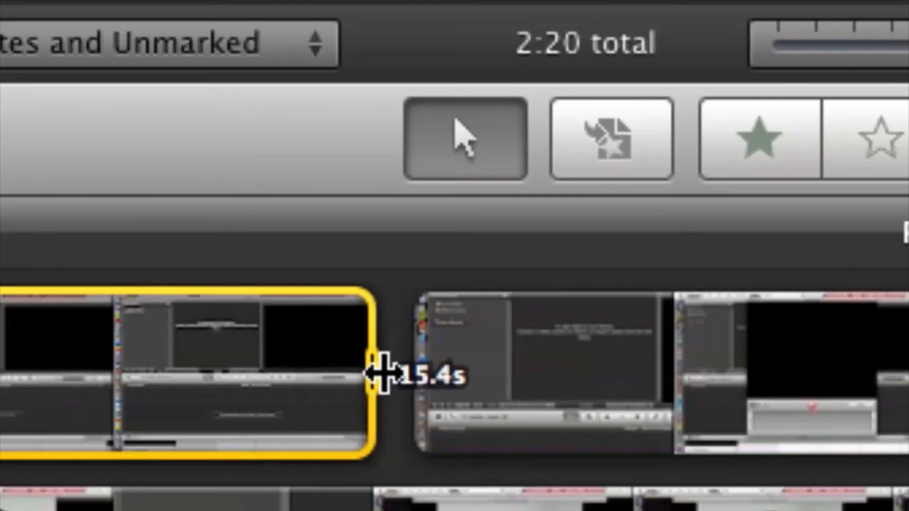
Drag the yellow selection handle left until the selection reads 13.5 seconds.
left_click_drag(382, 374, 235, 374)
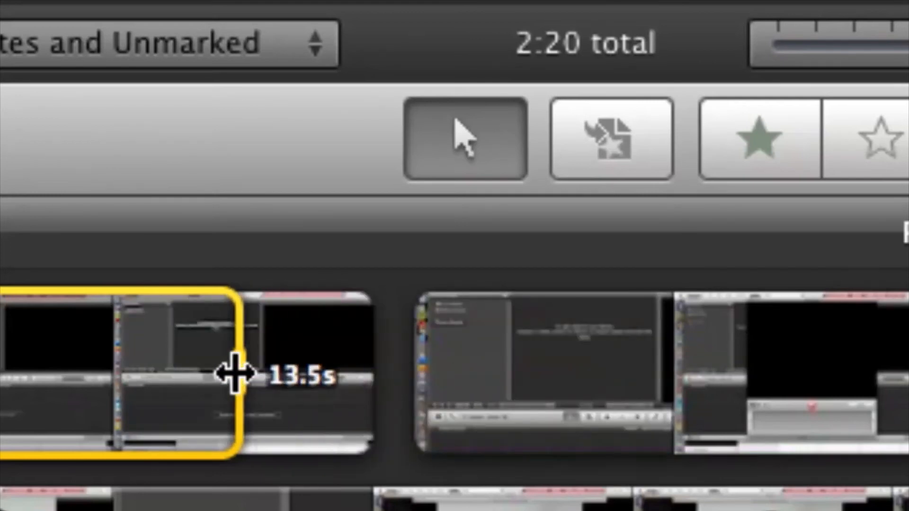